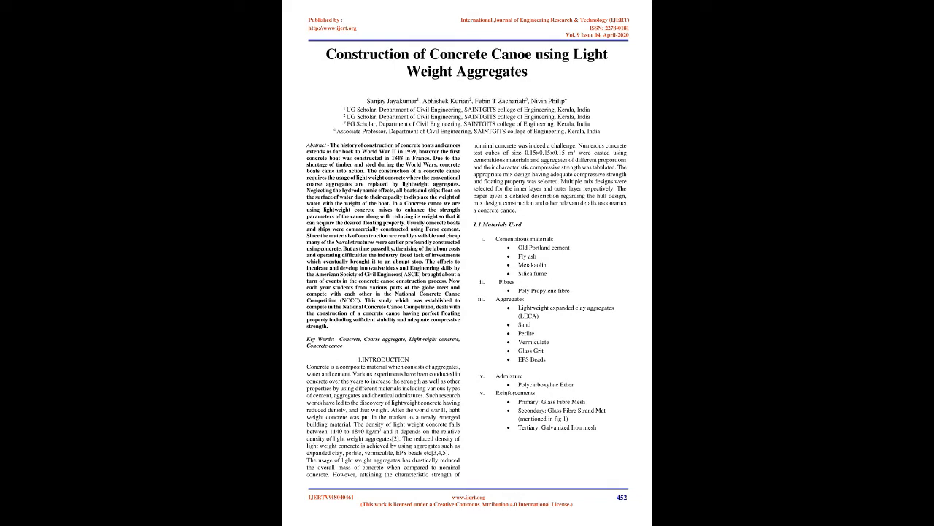
- Scroll to page 453 showing section 1.2 Methodology, mix design and Table-1
scroll("down", 3)
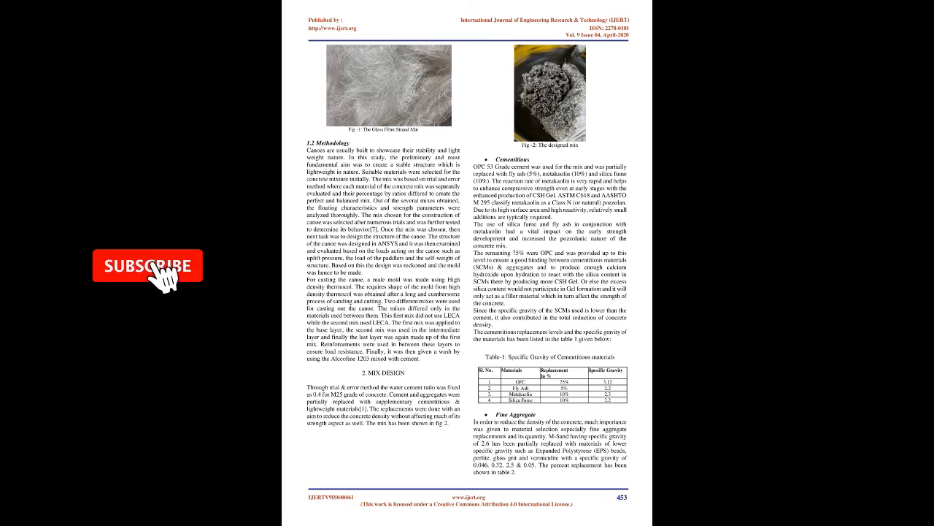
left_click(146, 265)
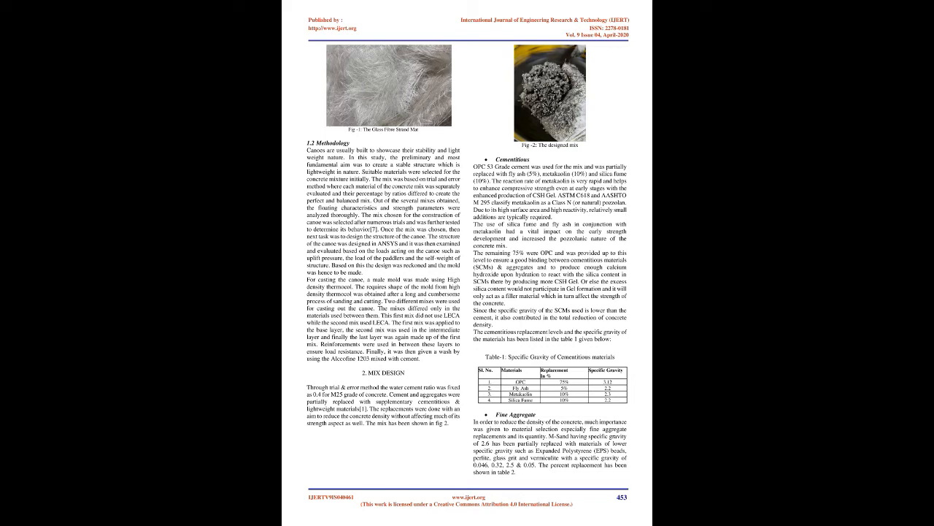
- Scroll to page 454 with the aggregate specific-gravity tables and superplasticizer photo
scroll("down", 3)
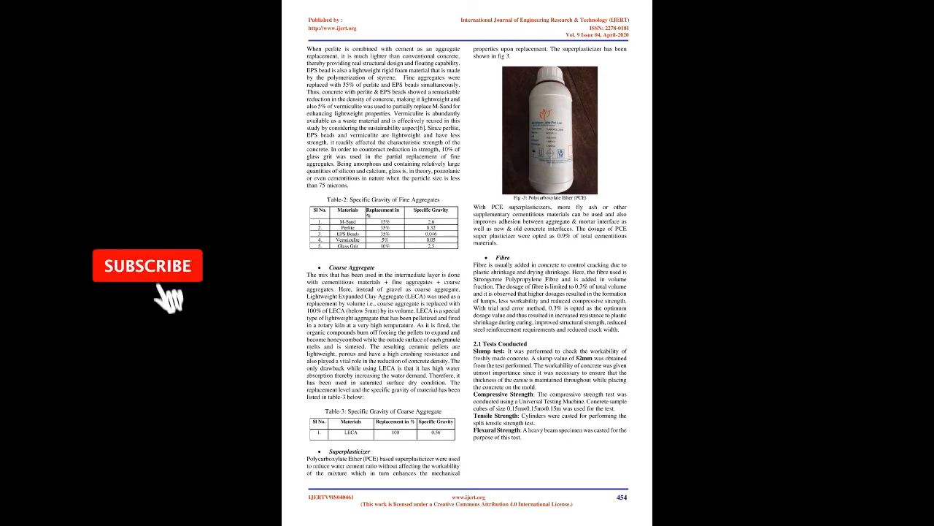
left_click(147, 265)
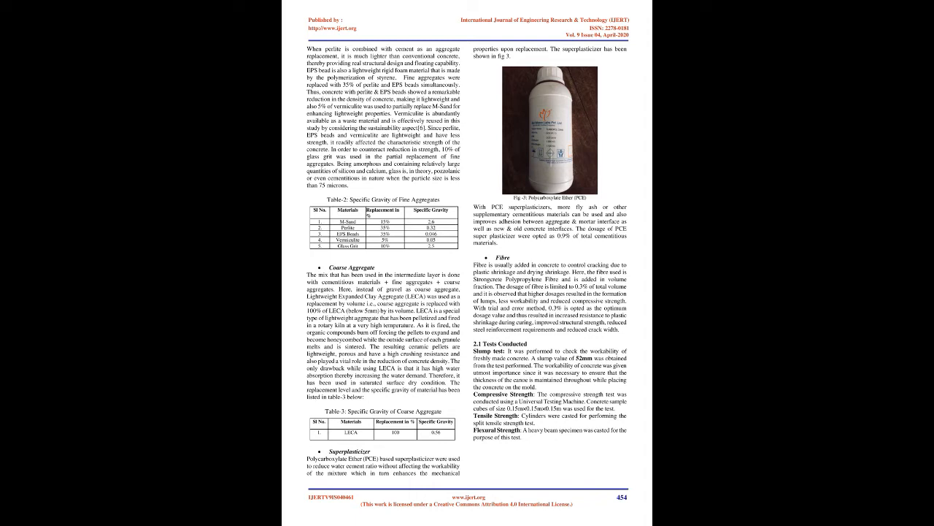
- Scroll to page 455 with the curing cubes, strength tables and hull design
scroll("down", 3)
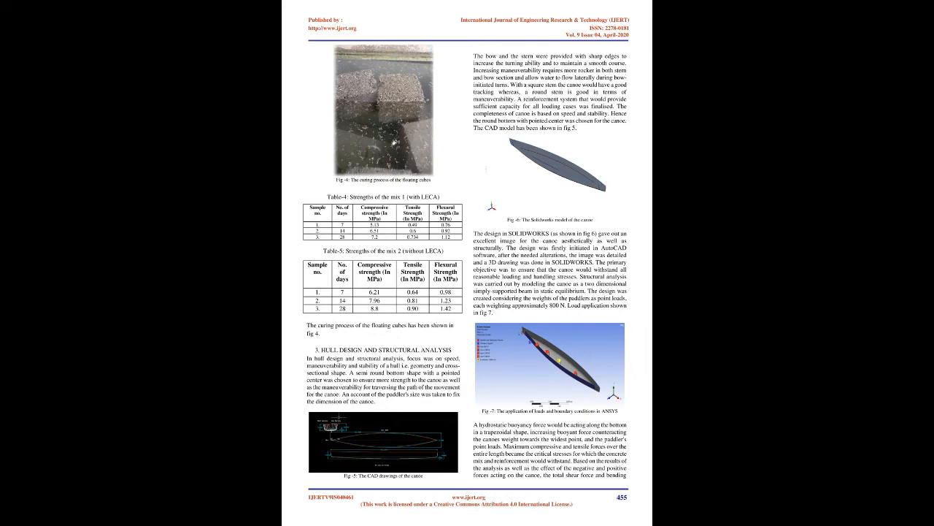
- Scroll to page 456 showing the mould and reinforcement-layer construction photos
scroll("down", 3)
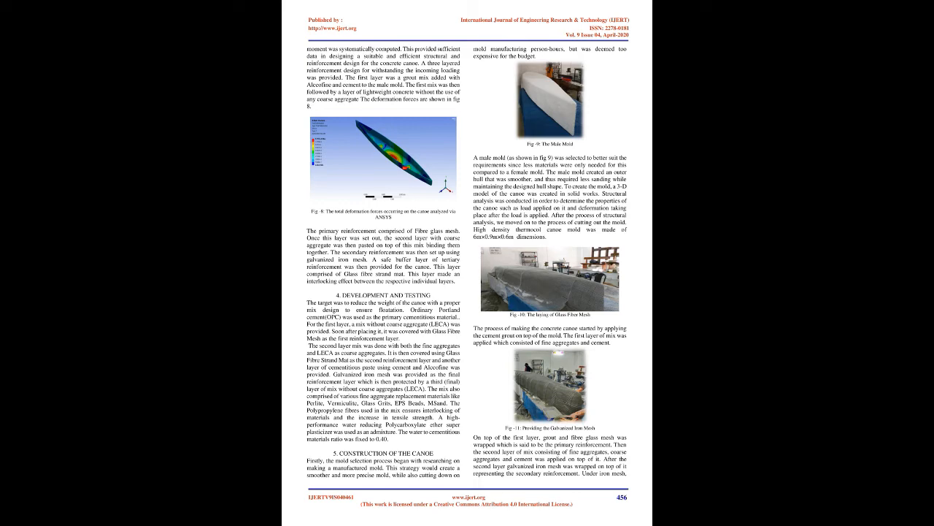
- Scroll through page 457's conclusions and references to the final page 458
scroll("down", 3)
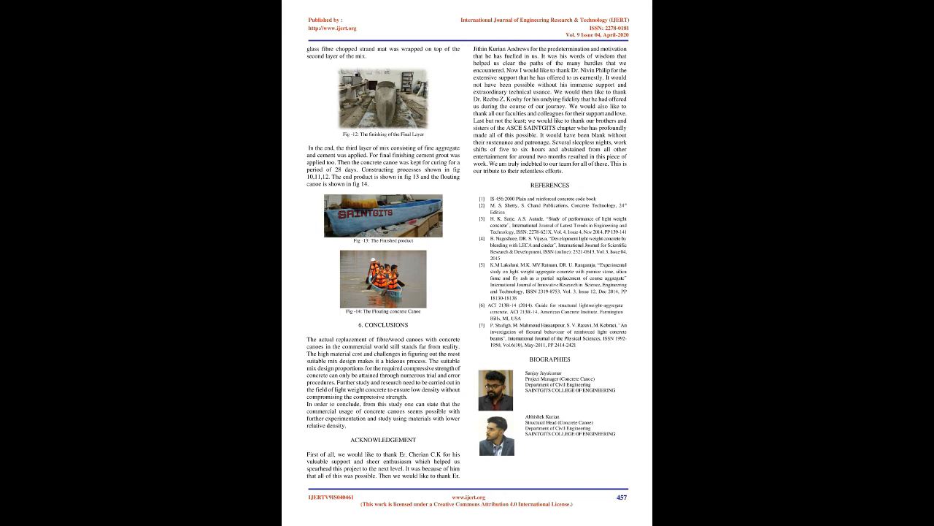
scroll("down", 3)
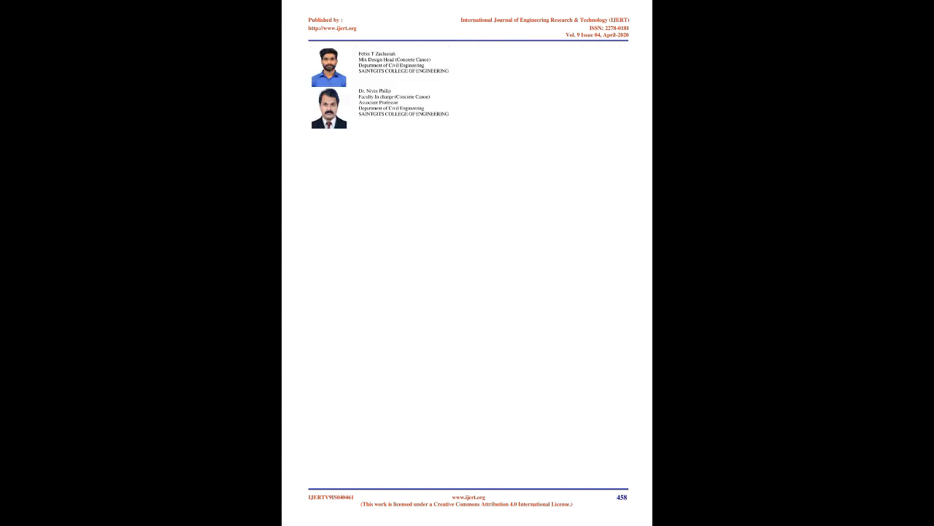